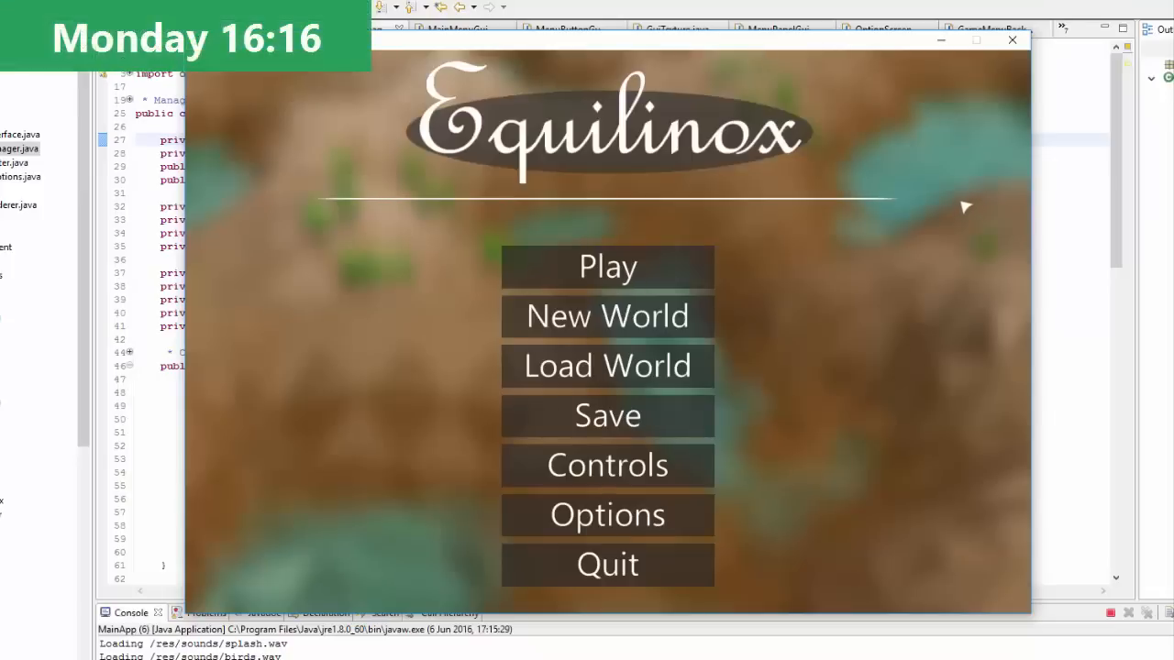
pyautogui.moveTo(607, 316)
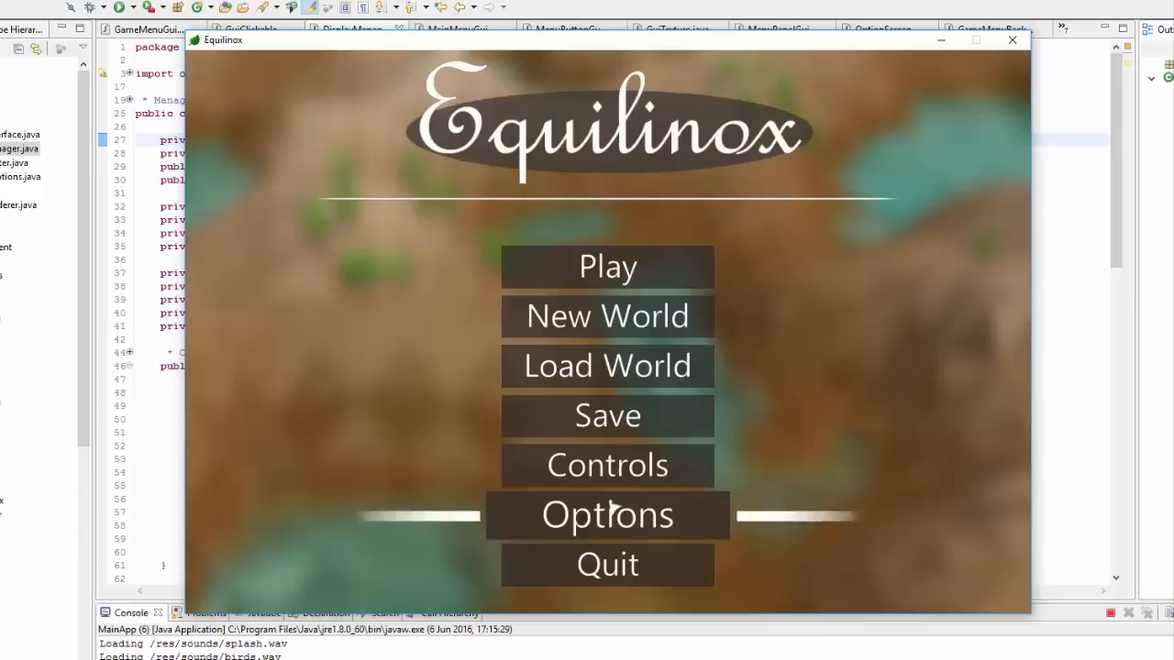
pyautogui.moveTo(607, 316)
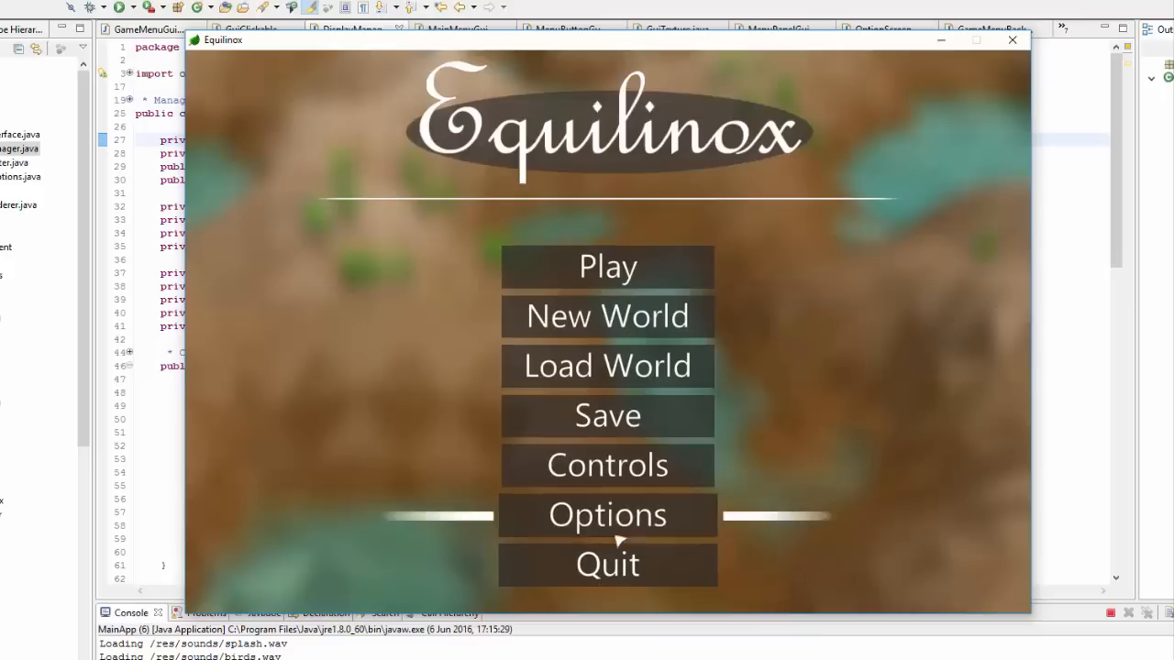
pyautogui.moveTo(608, 267)
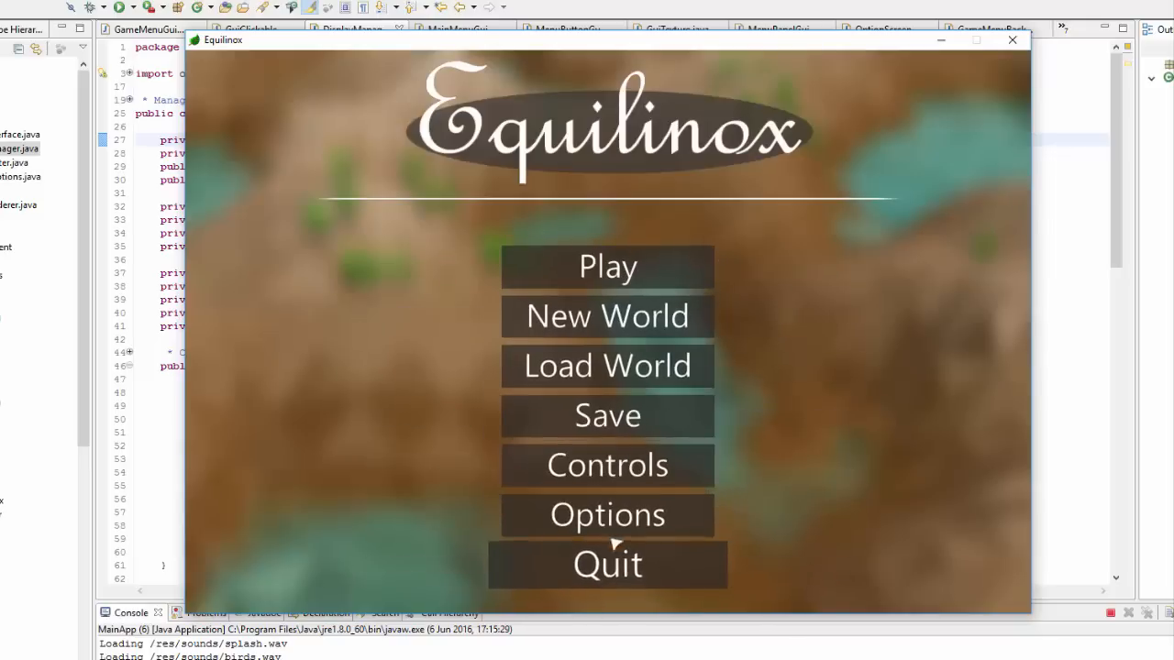
pyautogui.moveTo(615, 316)
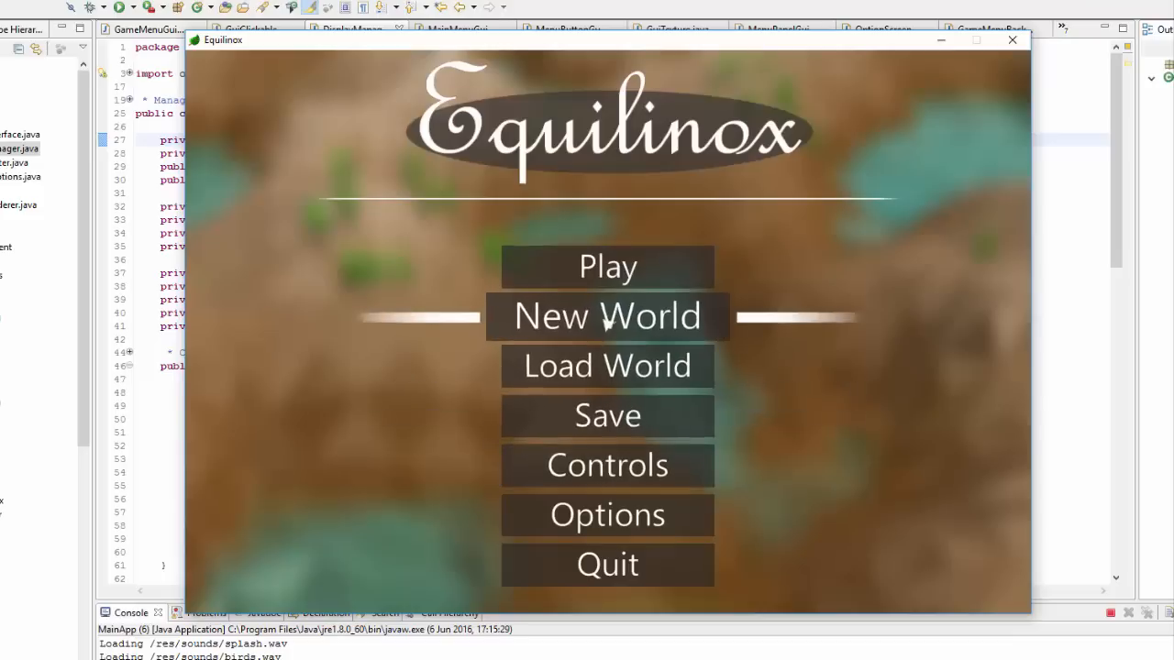
pyautogui.moveTo(625, 370)
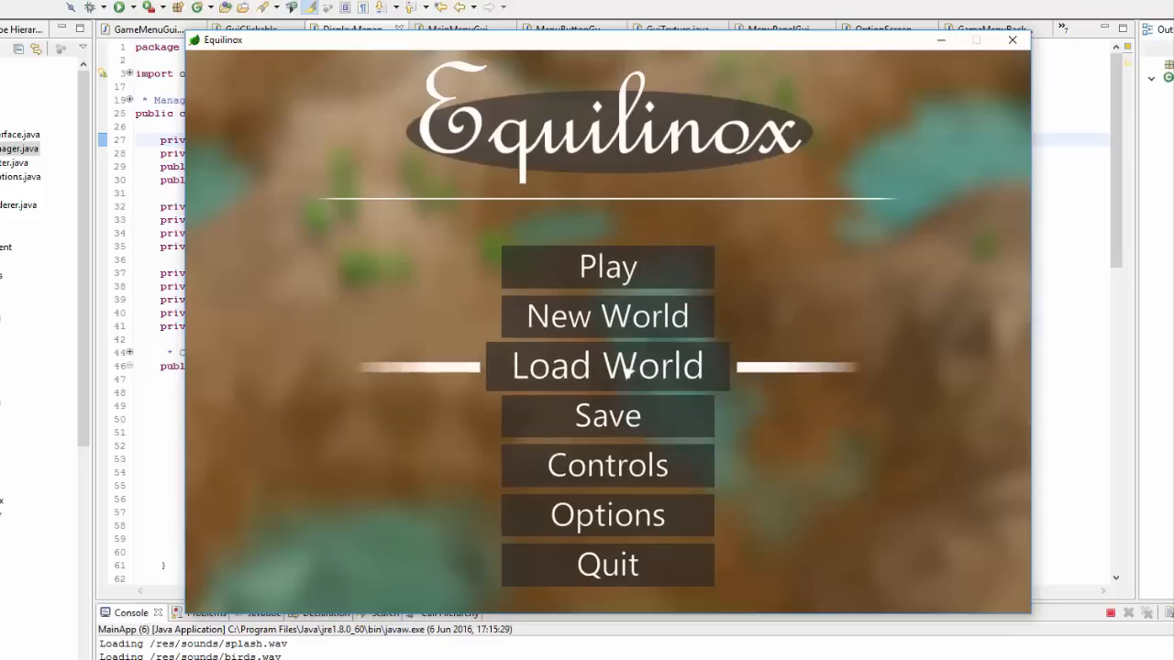